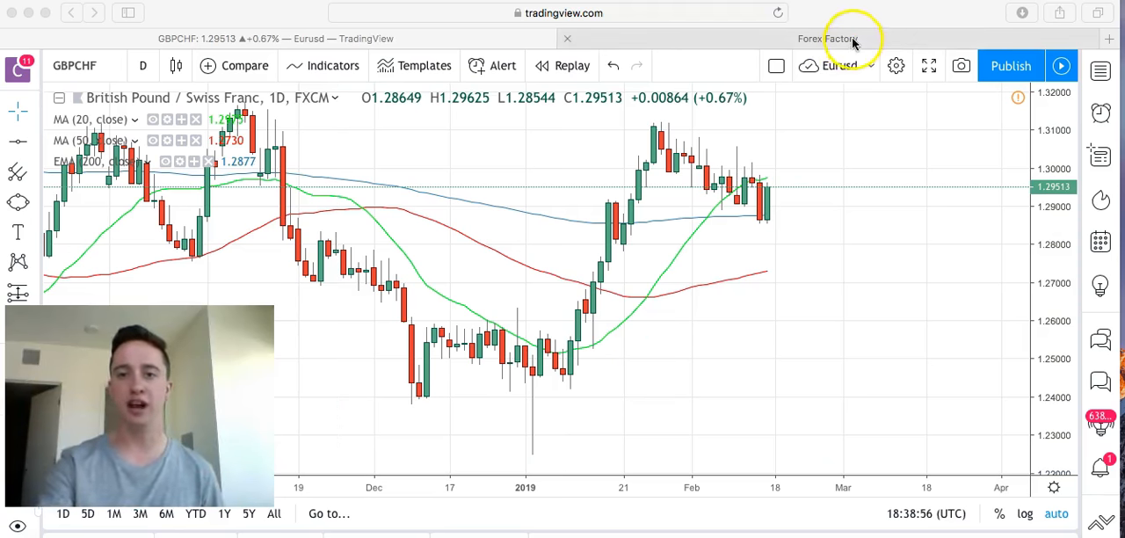
Switch from the TradingView GBPCHF chart to the Forex Factory tab.
click(826, 38)
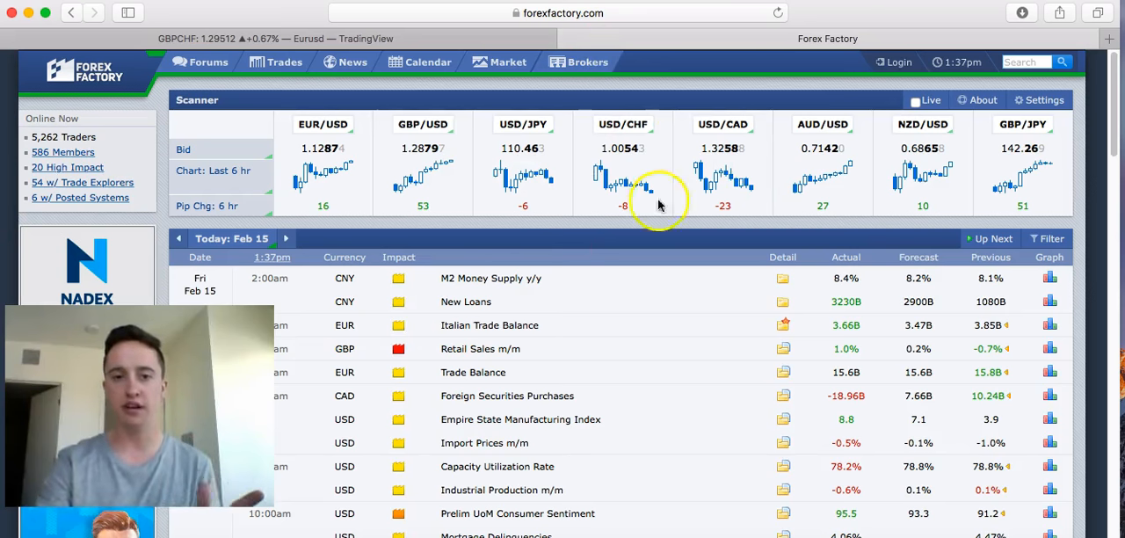
mouse_move(655, 334)
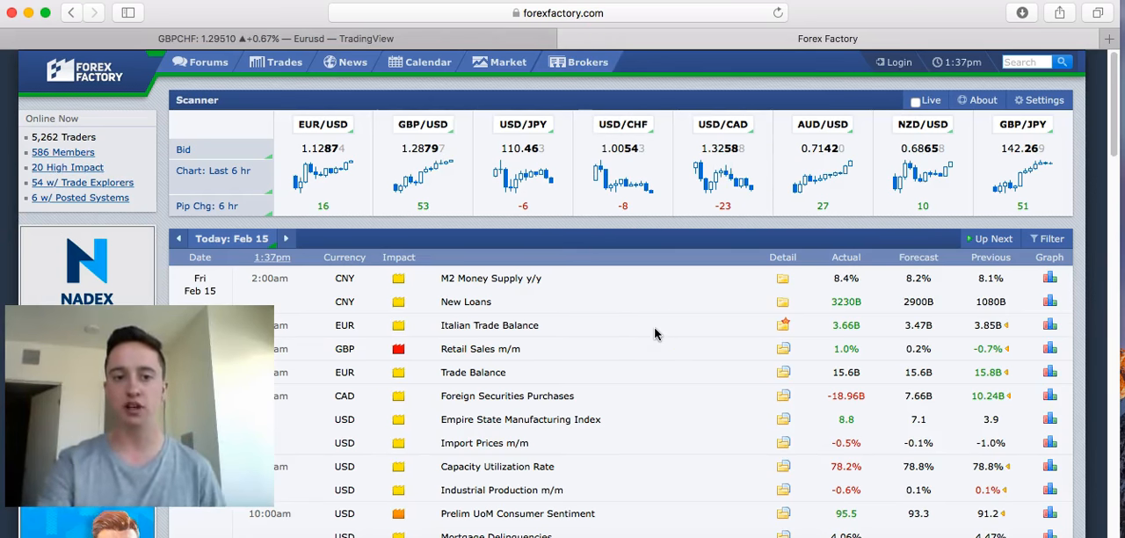
Load the full week of Feb 15–22, 2019 via 'More' below the calendar.
scroll(down, 3)
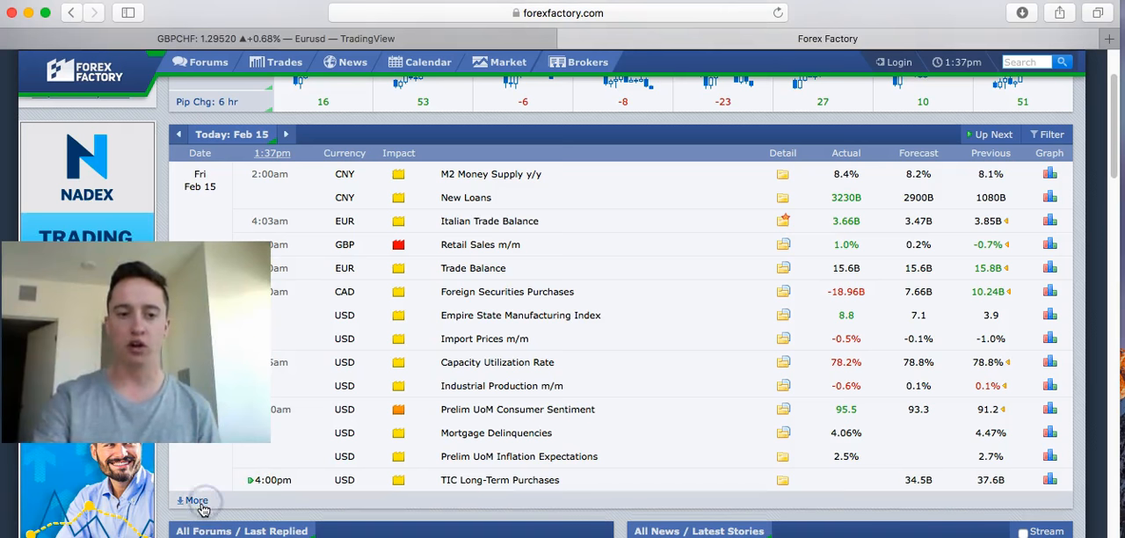
click(195, 500)
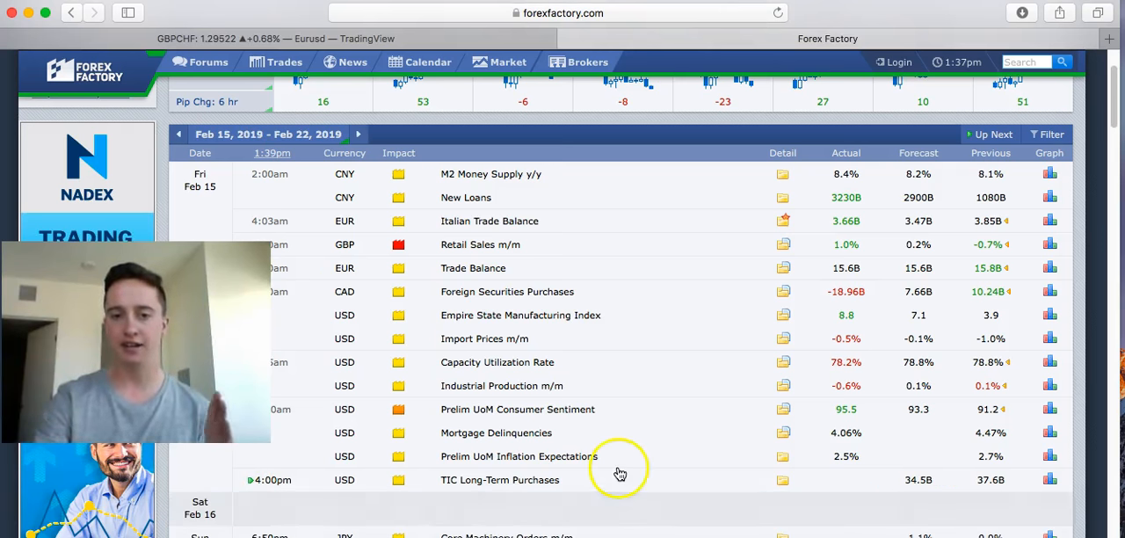
scroll(down, 3)
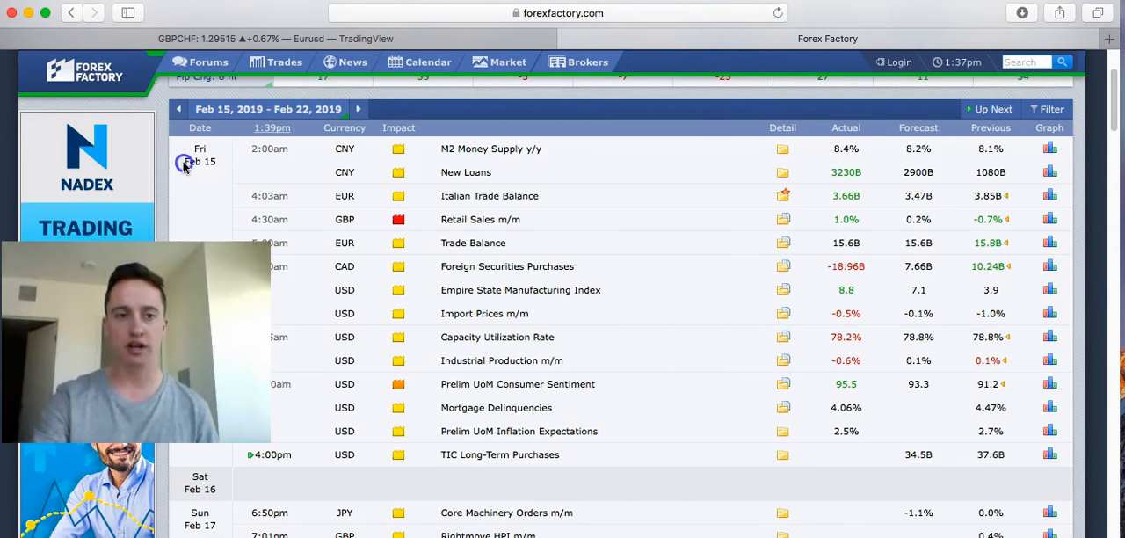
mouse_move(222, 167)
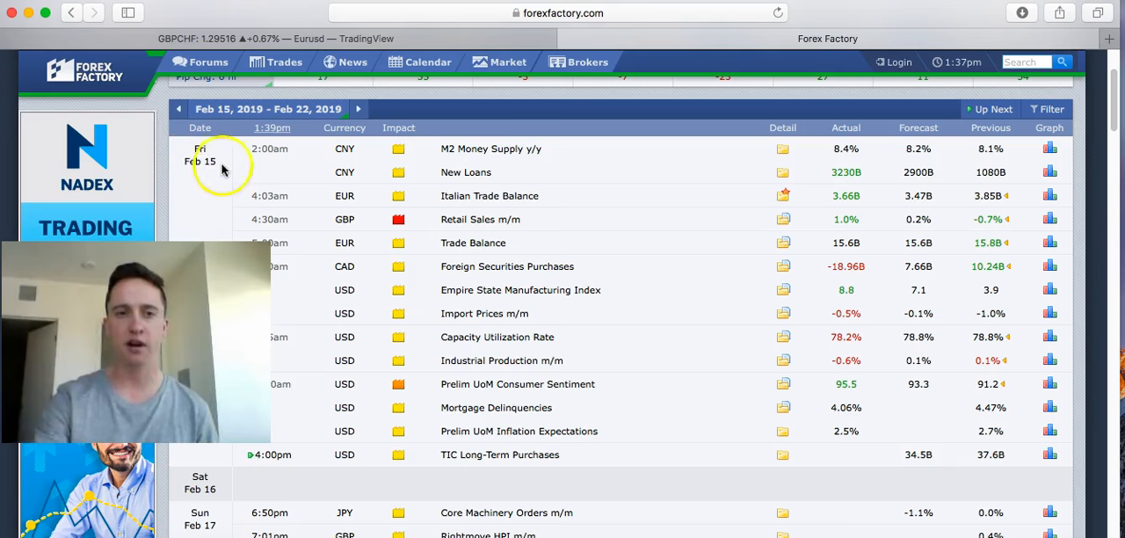
mouse_move(276, 209)
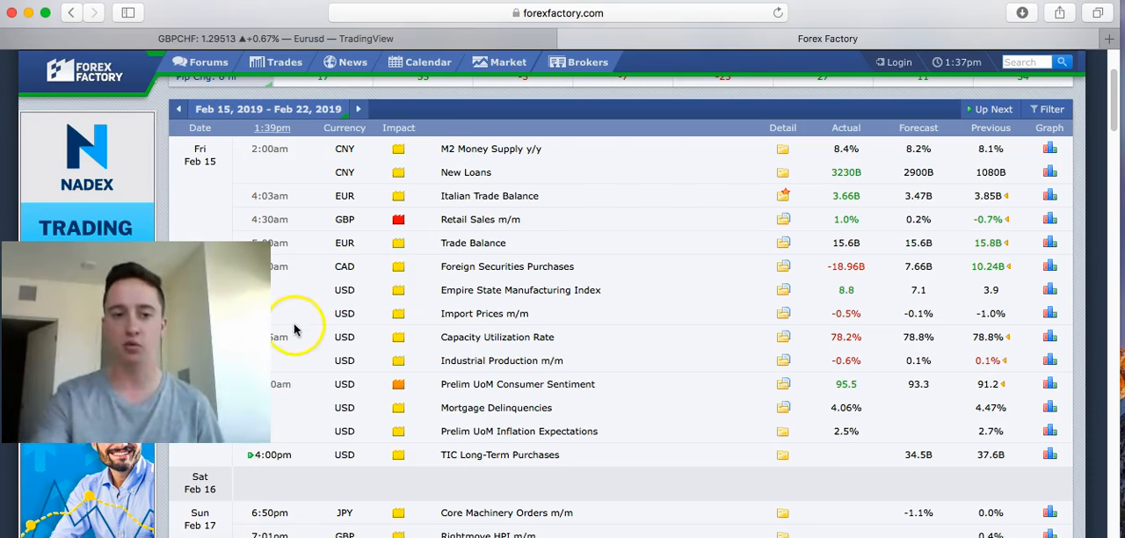
mouse_move(378, 435)
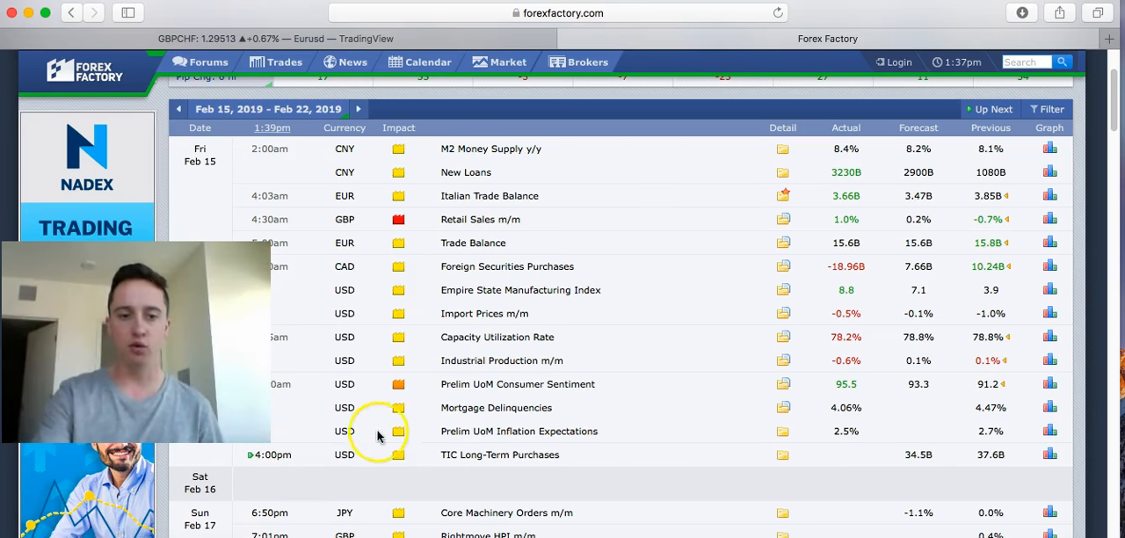
mouse_move(255, 459)
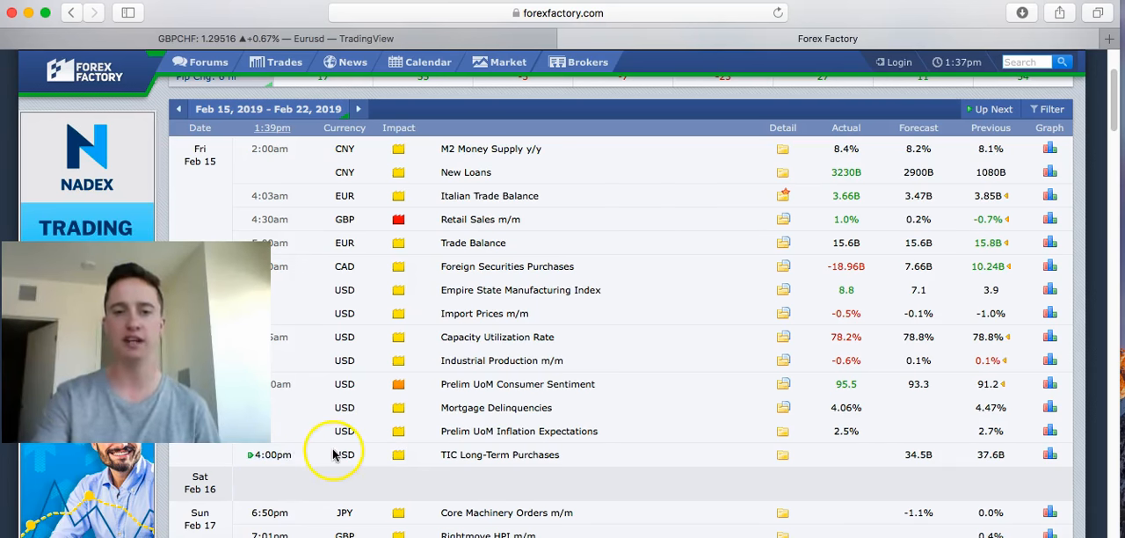
mouse_move(589, 321)
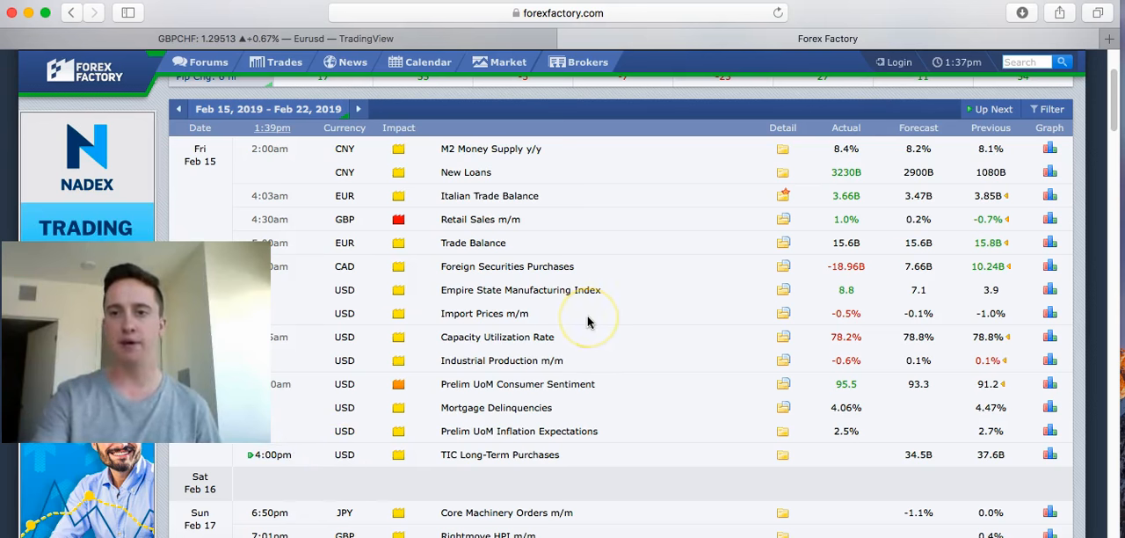
mouse_move(403, 447)
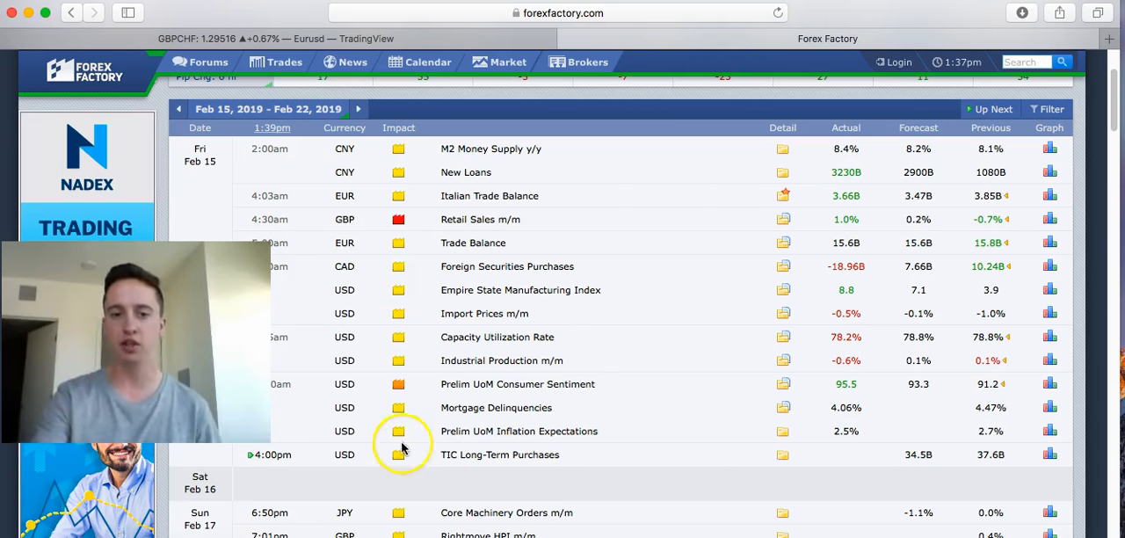
scroll(down, 3)
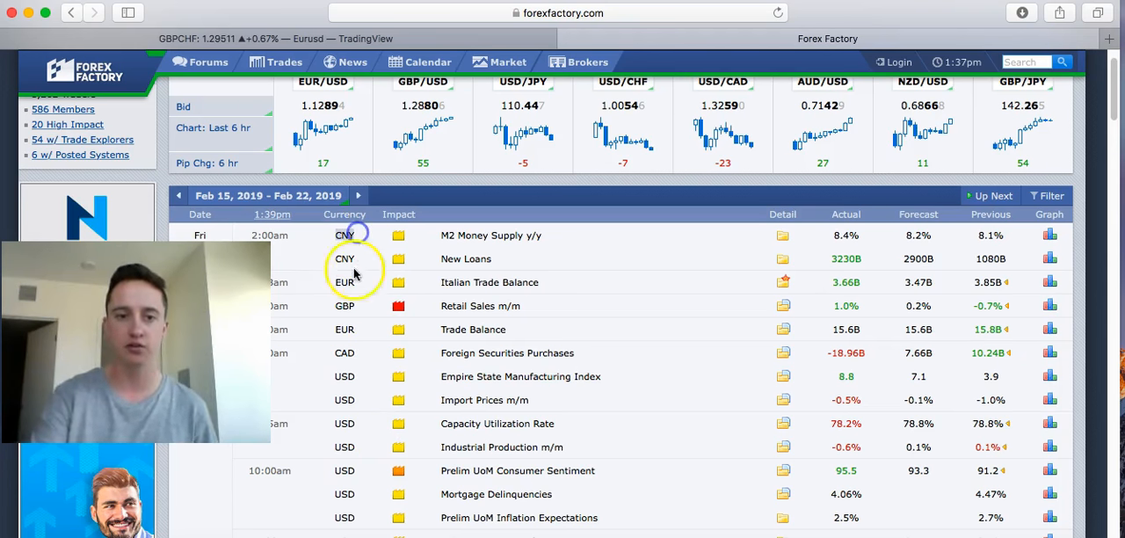
mouse_move(348, 309)
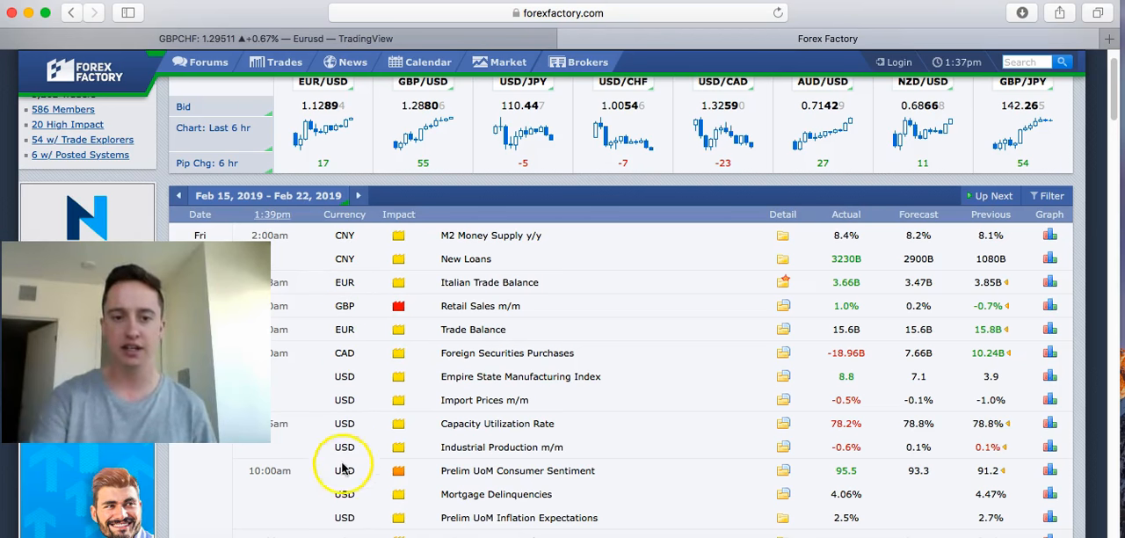
mouse_move(387, 214)
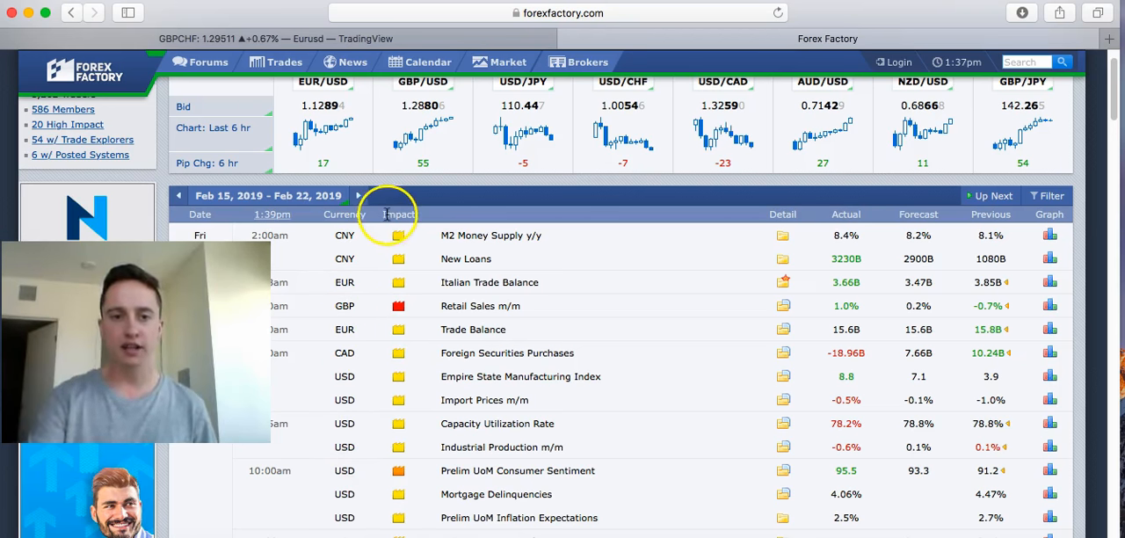
mouse_move(400, 241)
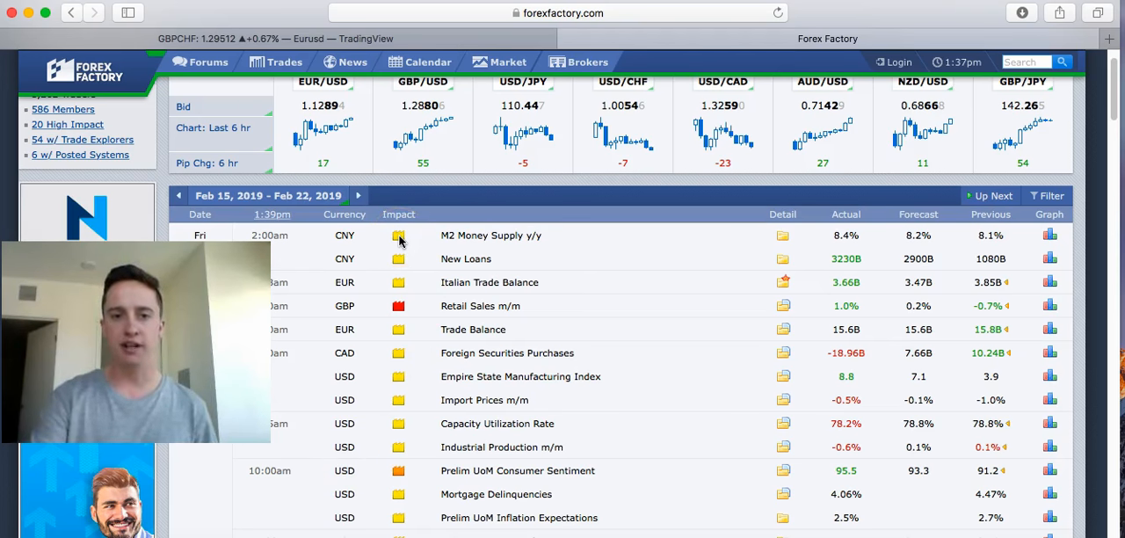
mouse_move(398, 447)
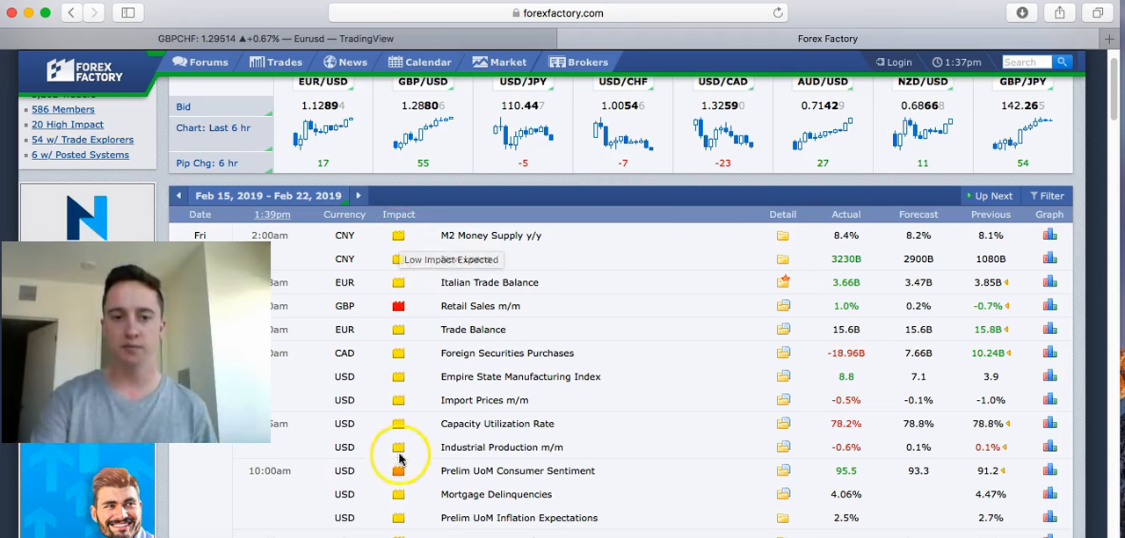
mouse_move(398, 471)
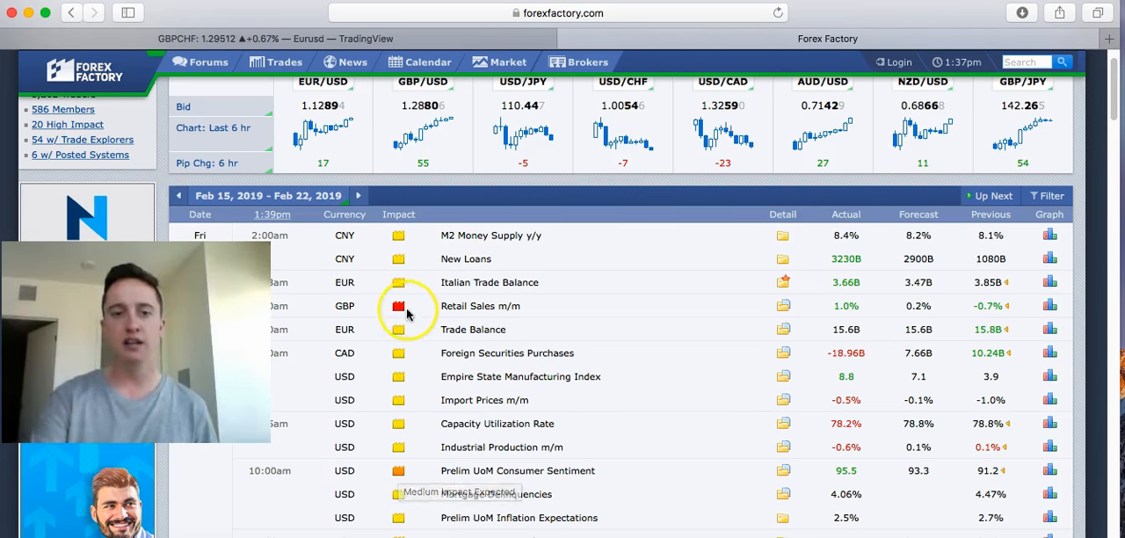
mouse_move(398, 308)
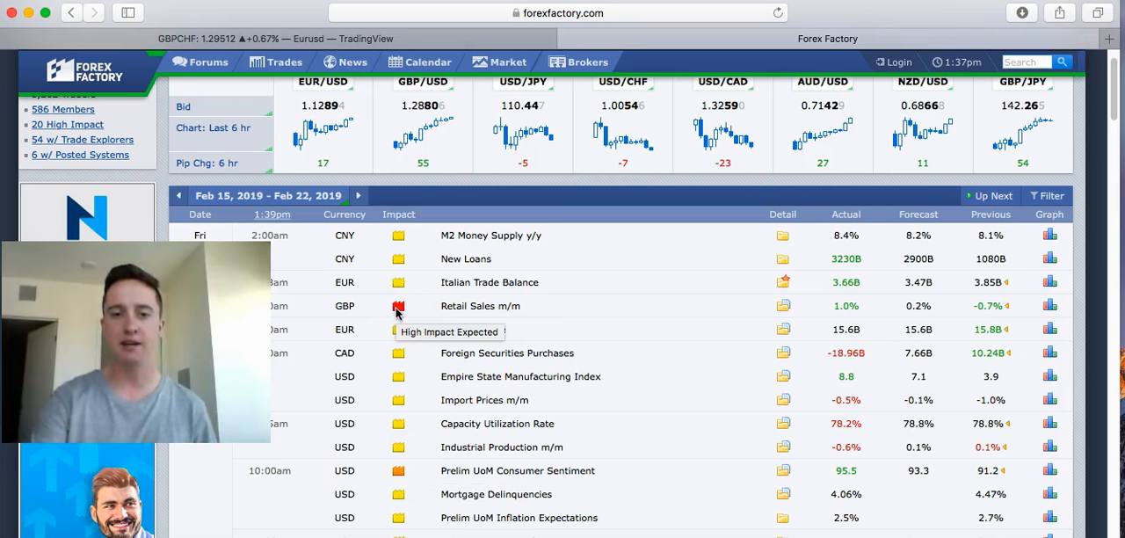
scroll(down, 3)
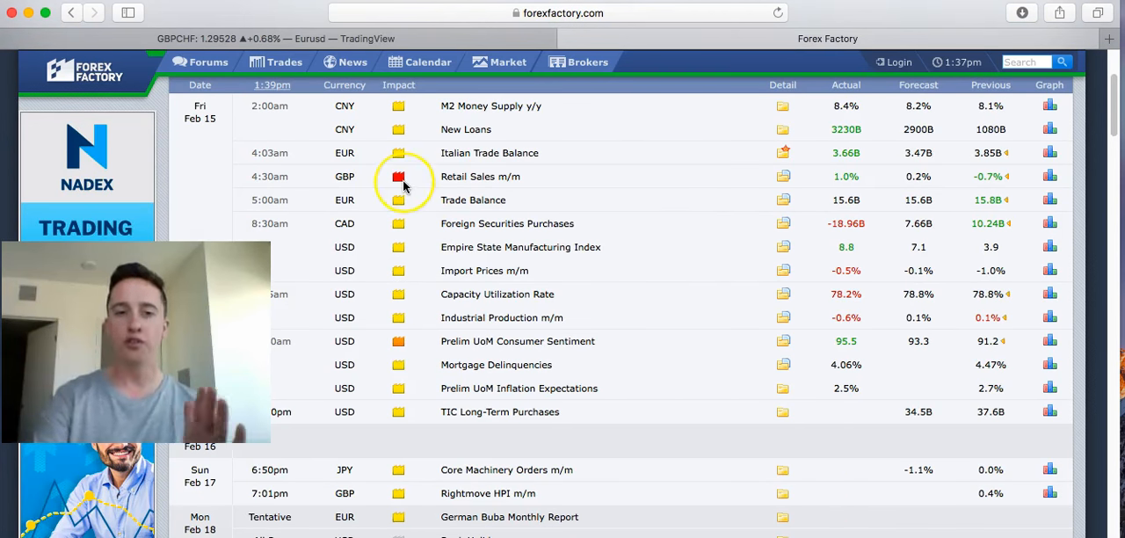
mouse_move(401, 199)
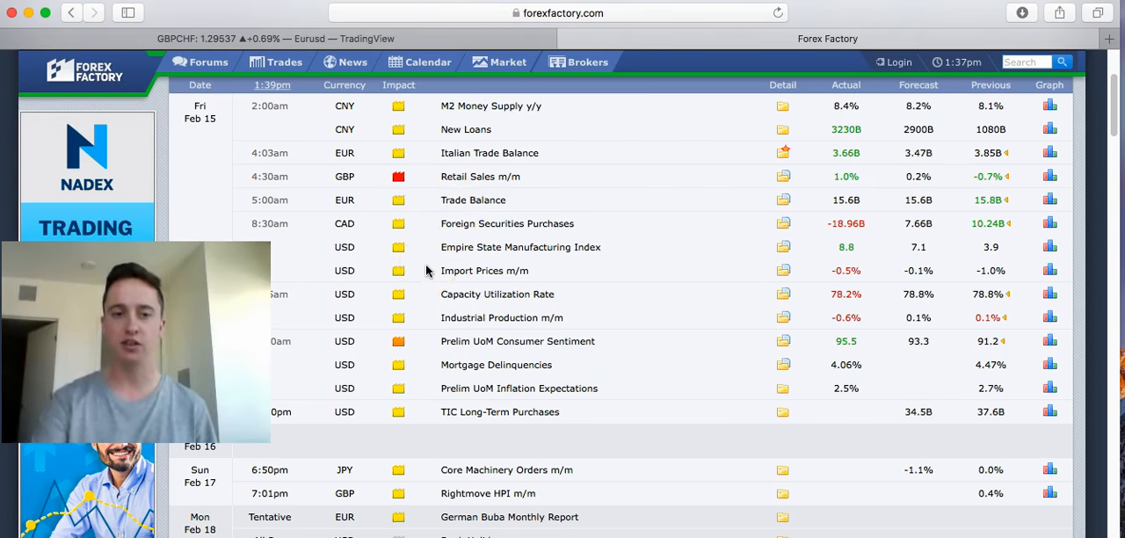
scroll(down, 3)
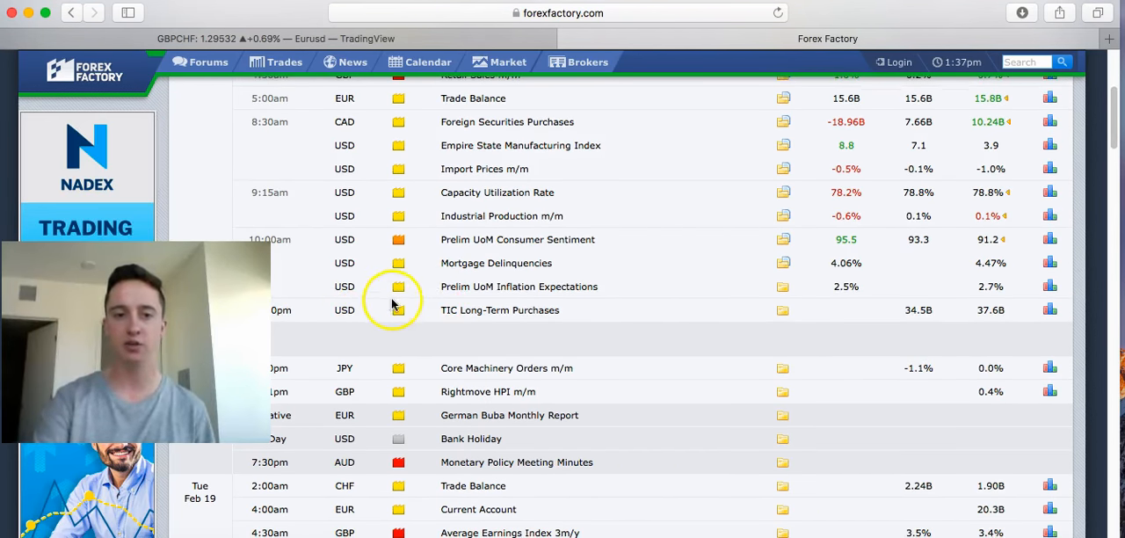
mouse_move(504, 319)
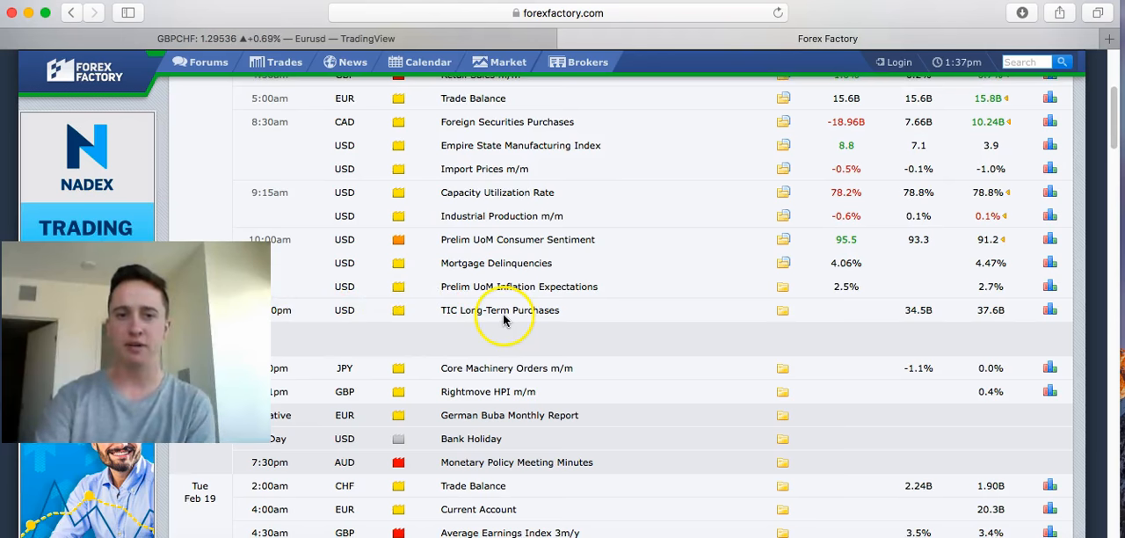
scroll(down, 3)
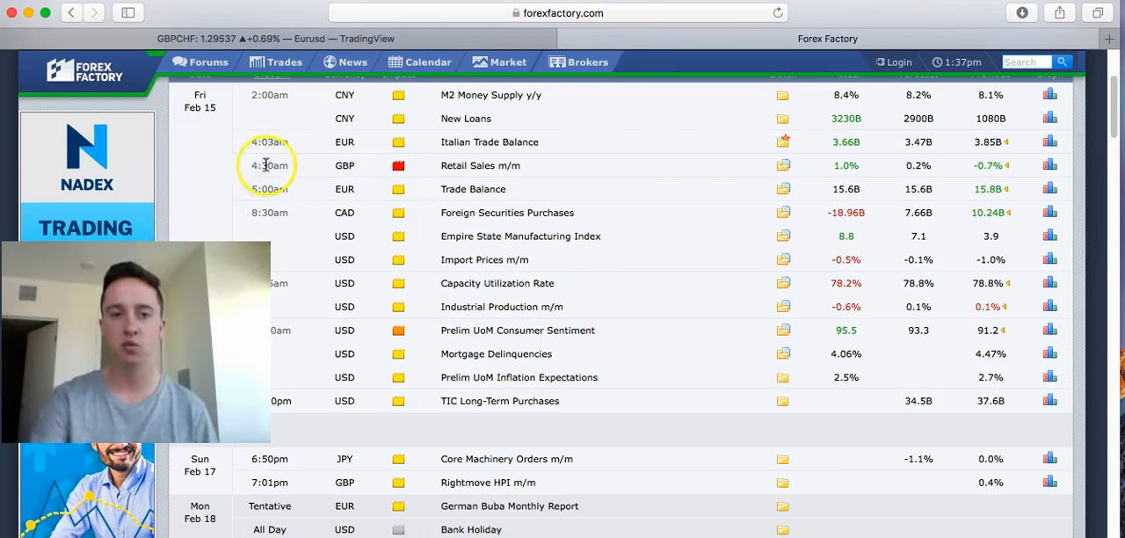
mouse_move(698, 188)
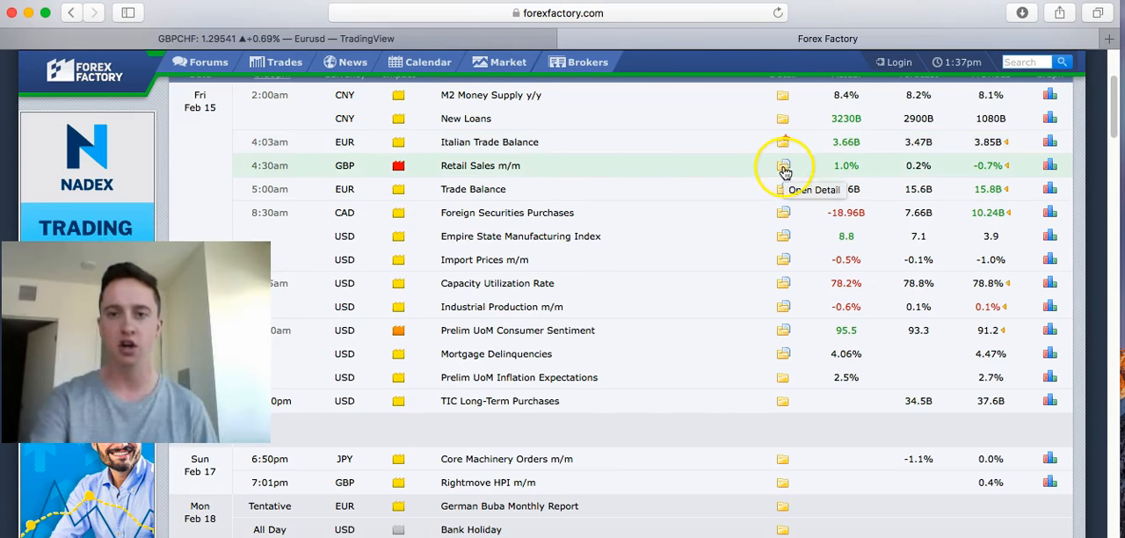
Open the Retail Sales m/m detail panel with its specs, history and stories.
click(783, 166)
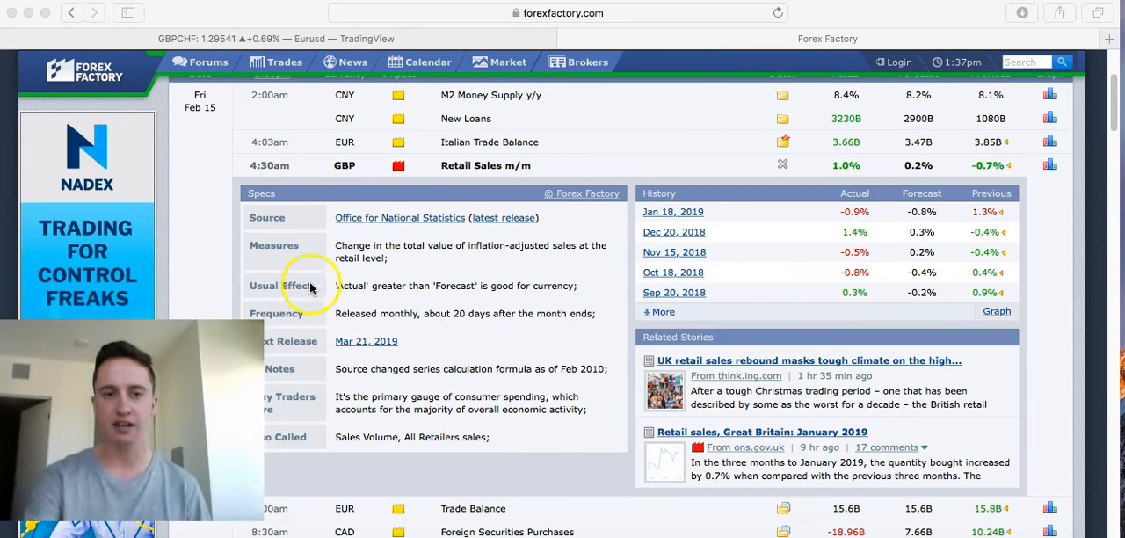
mouse_move(406, 251)
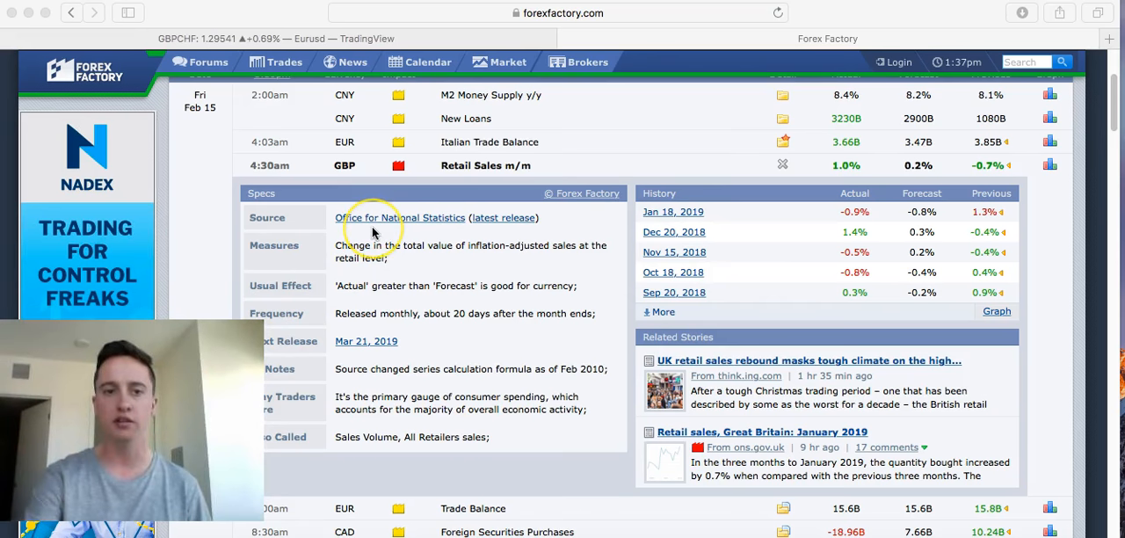
mouse_move(420, 306)
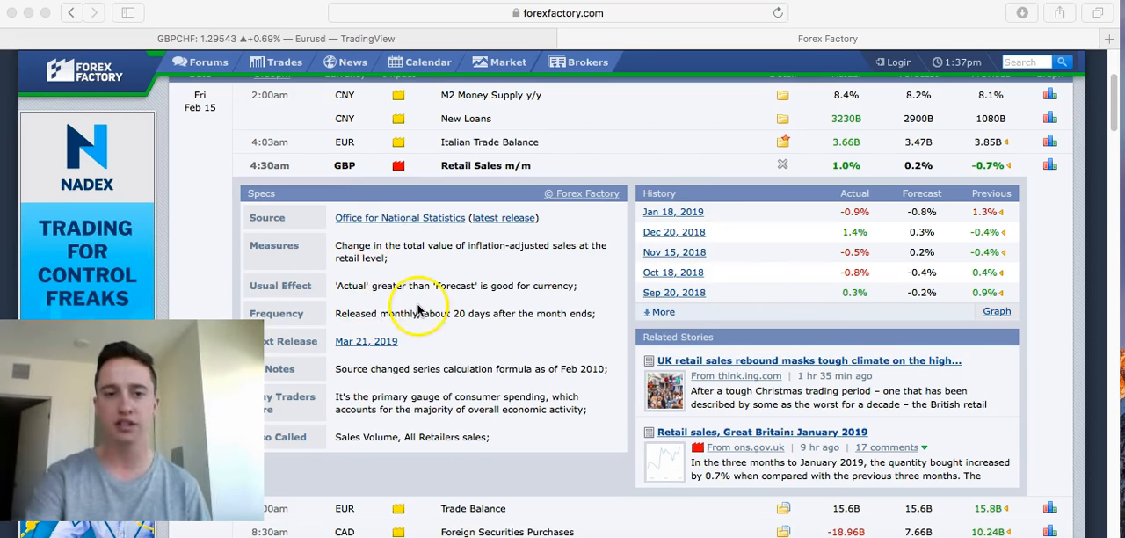
mouse_move(427, 356)
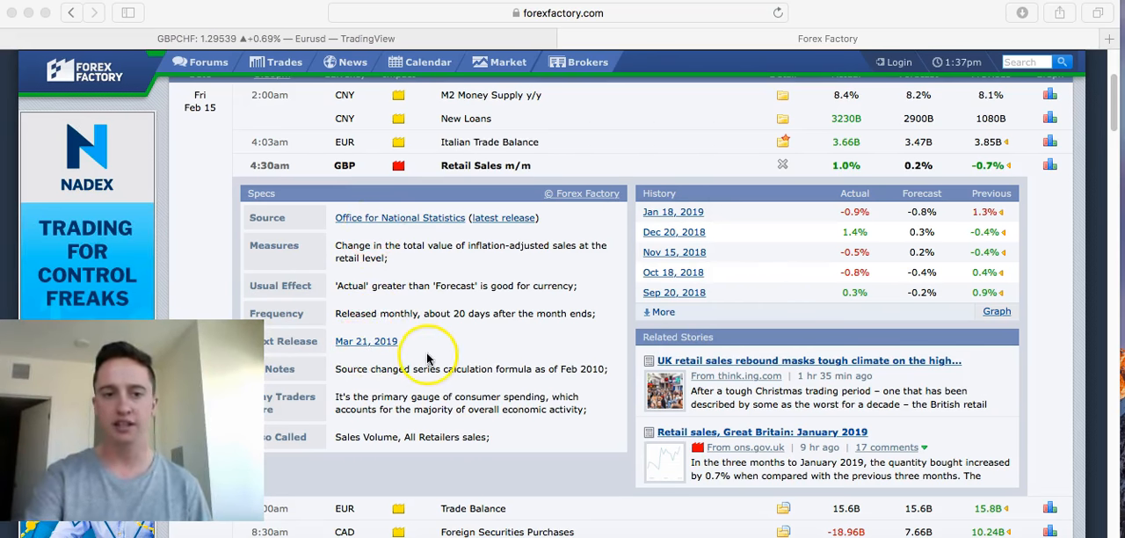
mouse_move(369, 440)
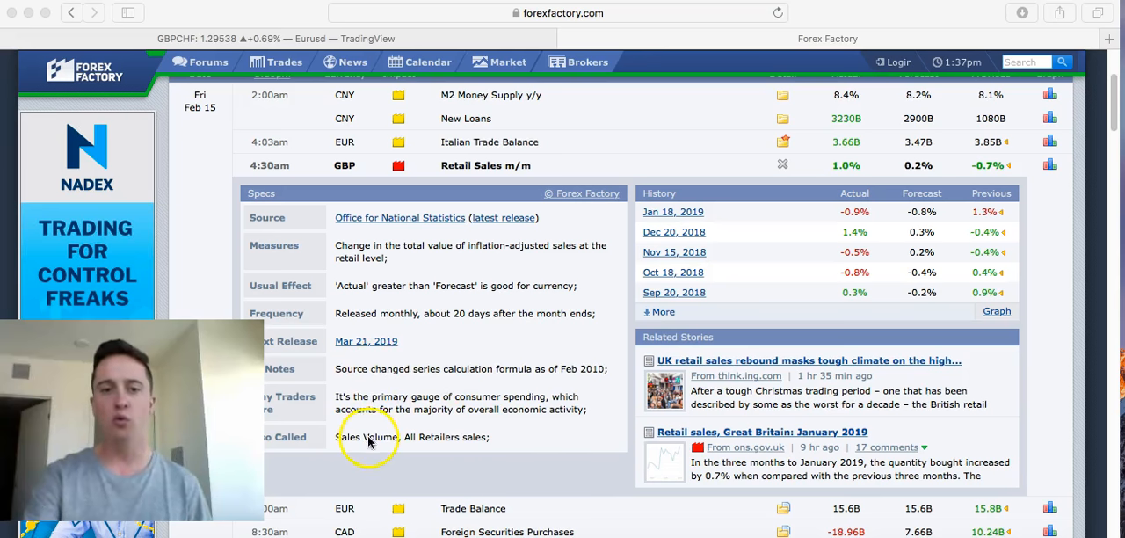
mouse_move(259, 285)
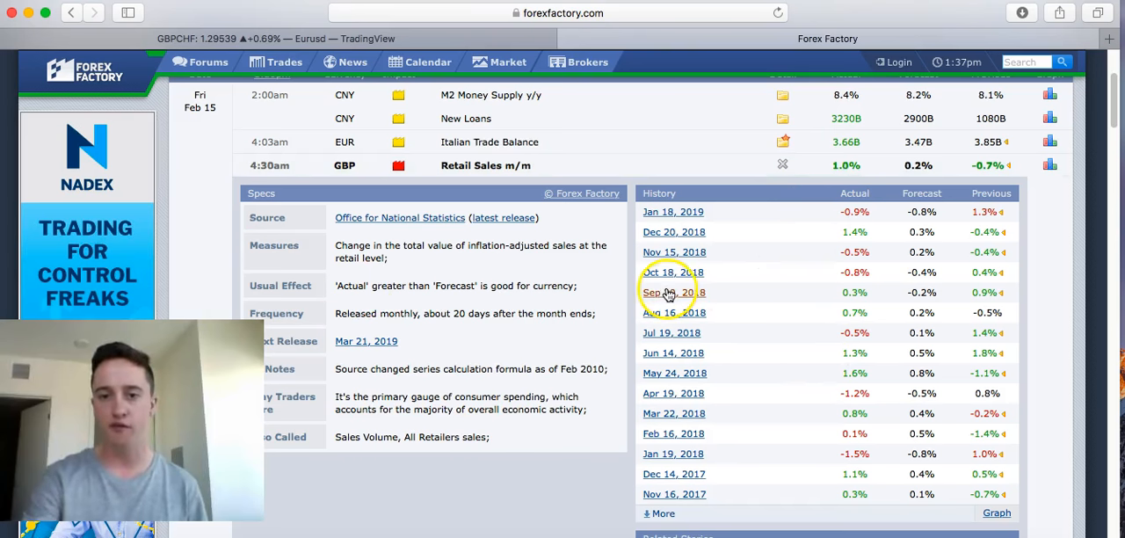
mouse_move(772, 309)
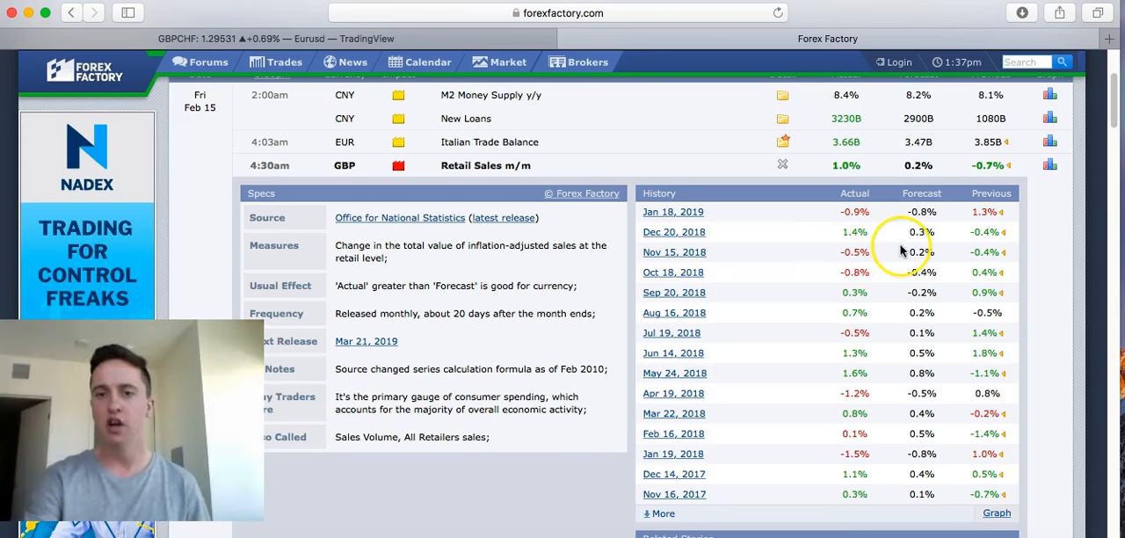
mouse_move(884, 328)
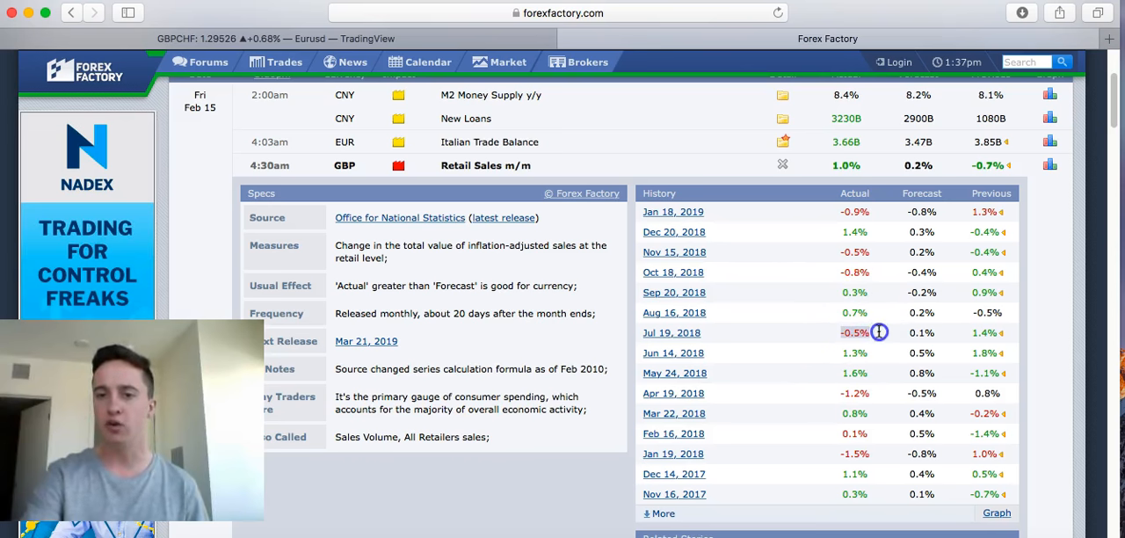
mouse_move(879, 334)
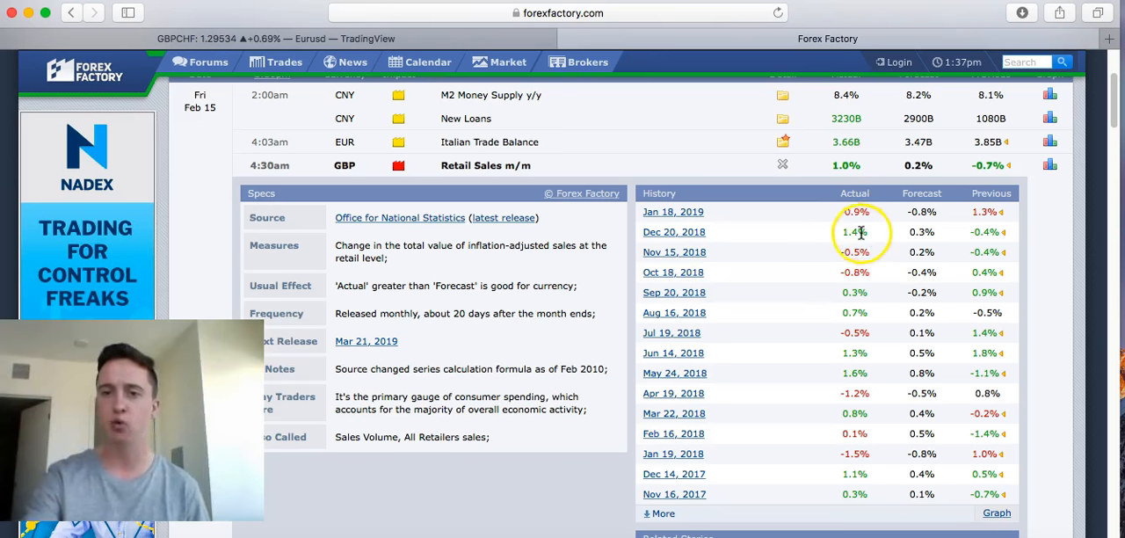
mouse_move(848, 293)
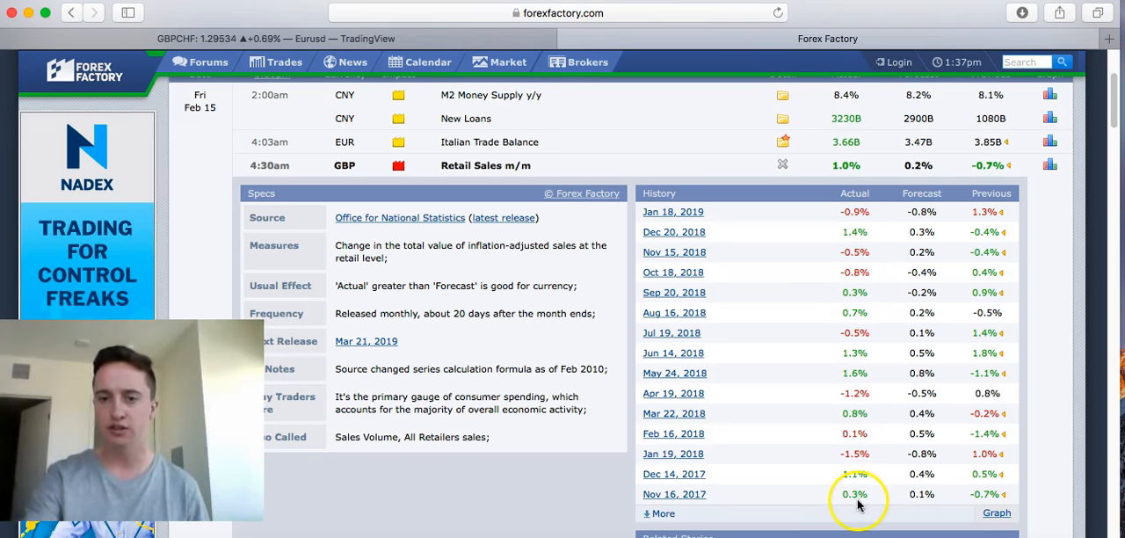
mouse_move(857, 246)
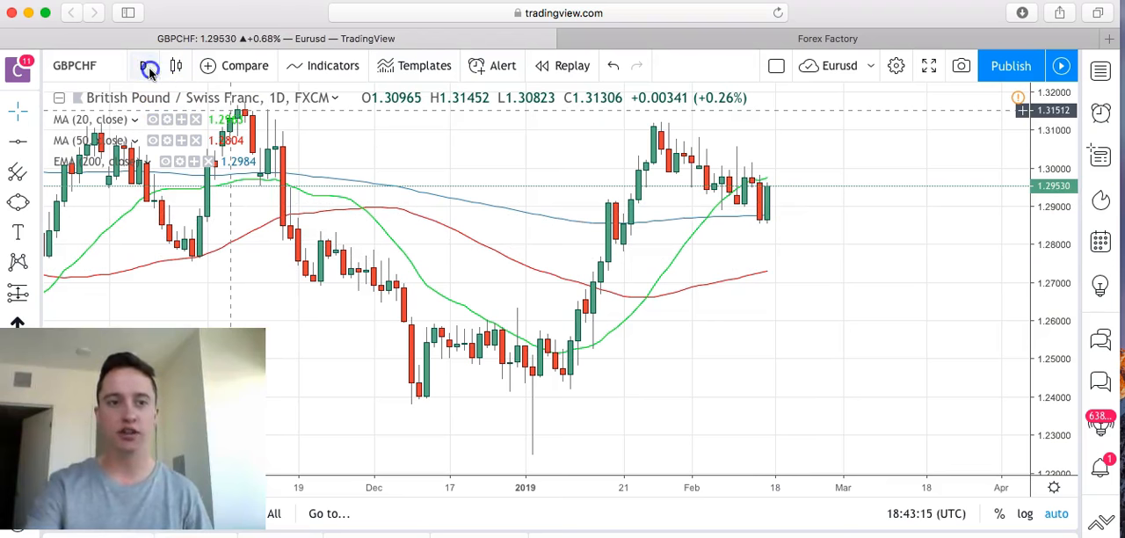
Change the GBPCHF chart interval from daily to 1 hour.
click(150, 65)
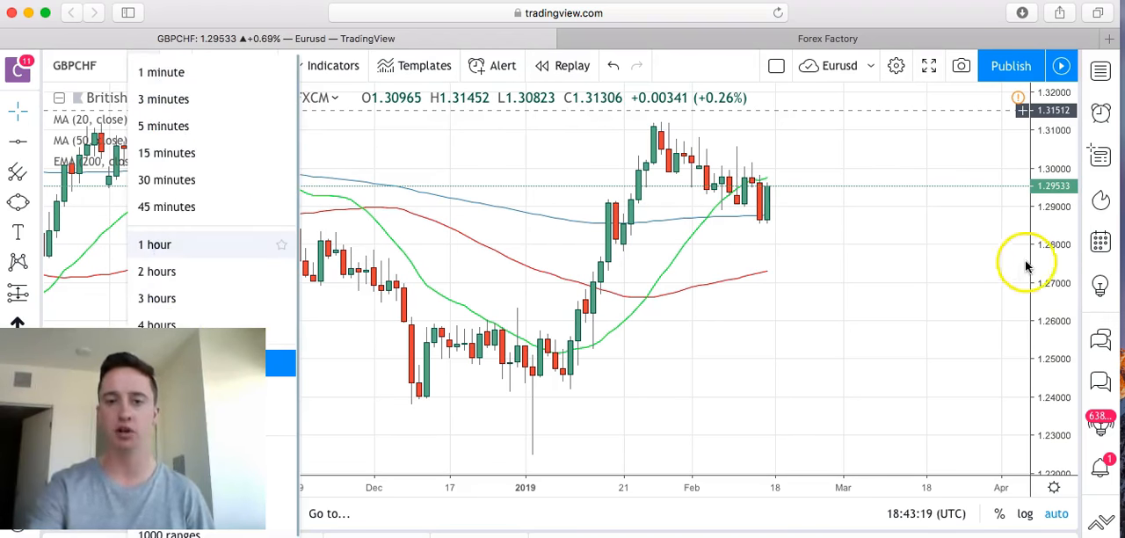
click(154, 244)
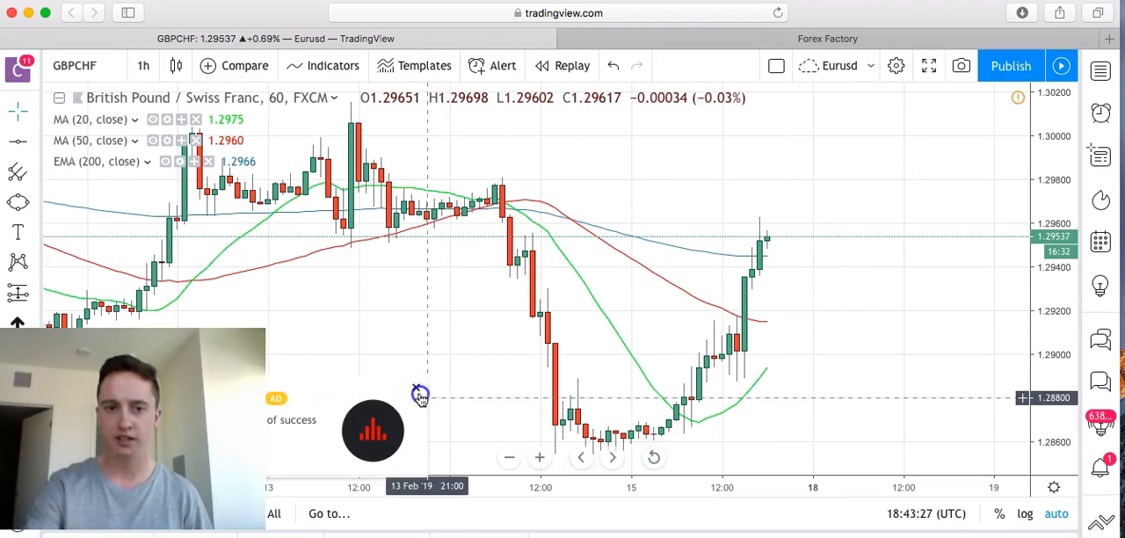
mouse_move(752, 355)
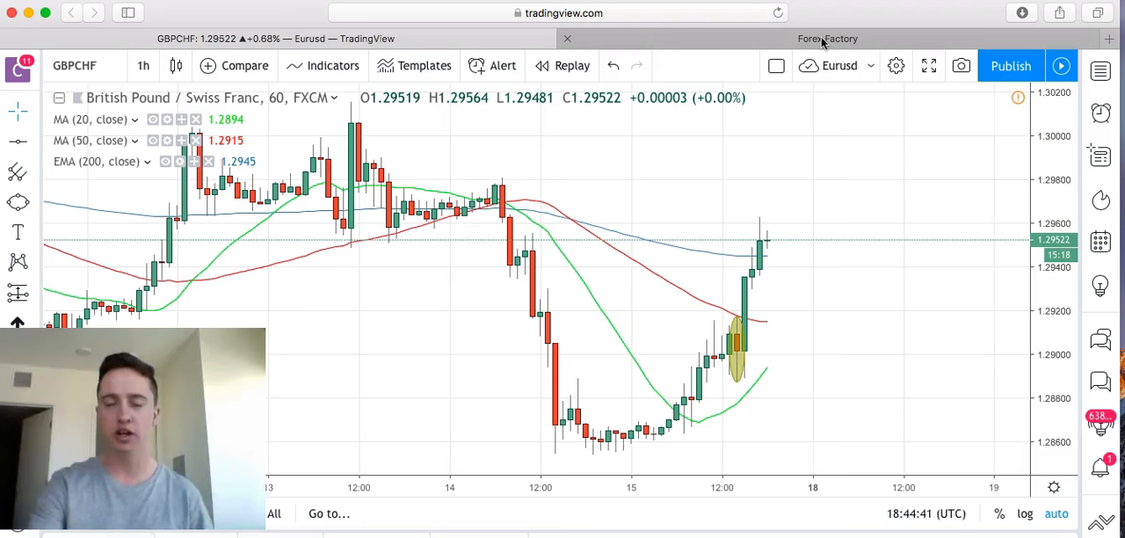
Return to the Forex Factory calendar for Friday Feb 15.
click(827, 38)
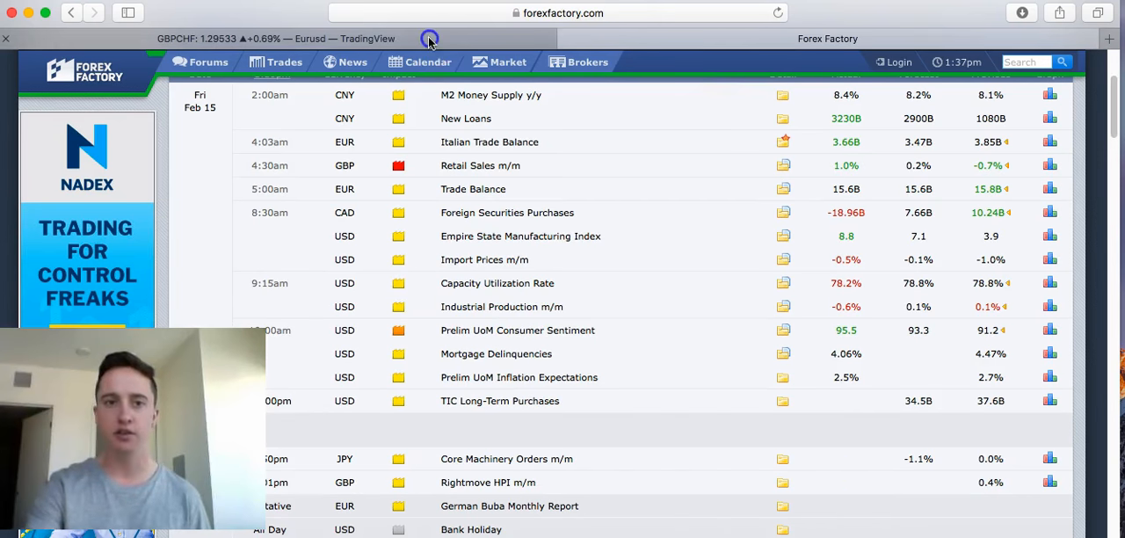
Go back to the GBPCHF 1-hour chart on TradingView.
click(430, 39)
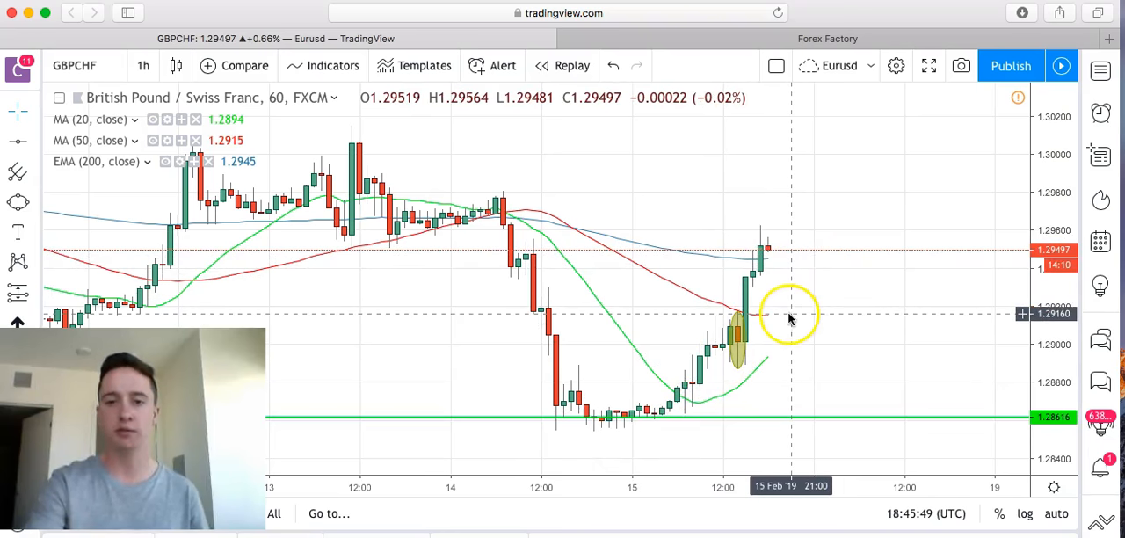
mouse_move(813, 313)
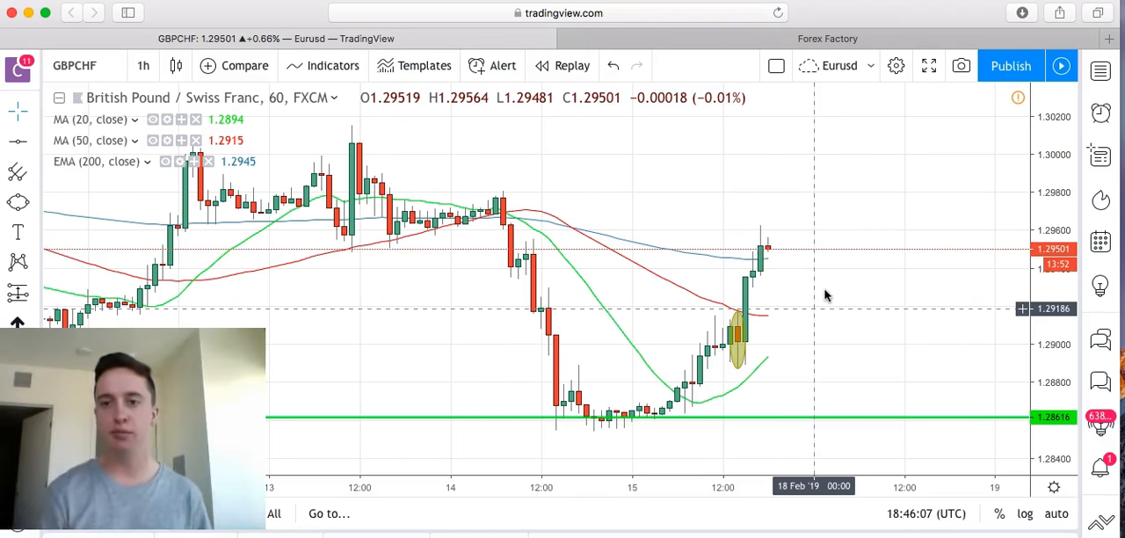
mouse_move(784, 363)
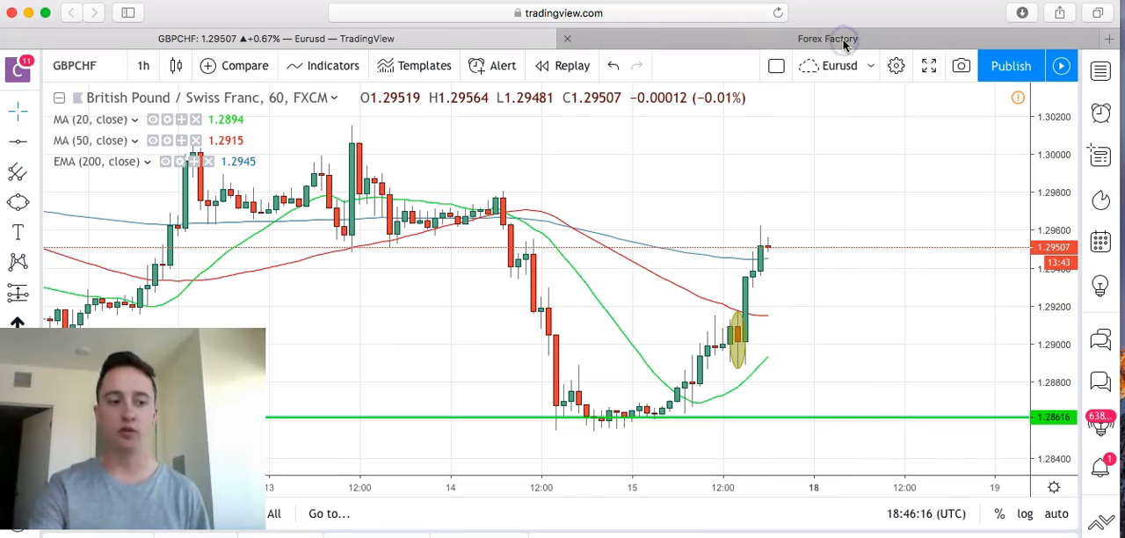
Return to the Forex Factory Feb 15 calendar showing GBP Retail Sales m/m.
click(827, 38)
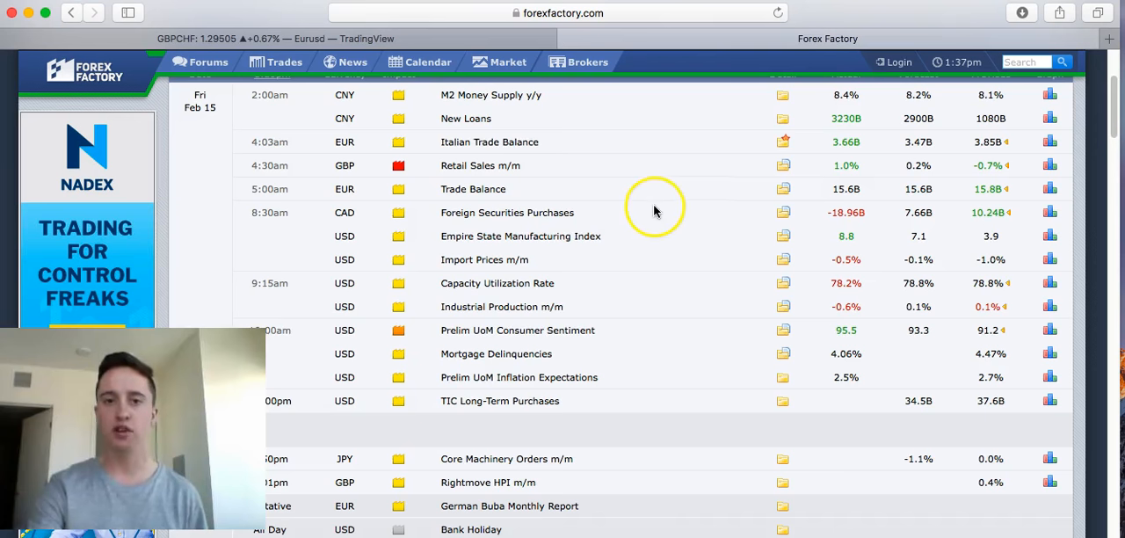
mouse_move(649, 211)
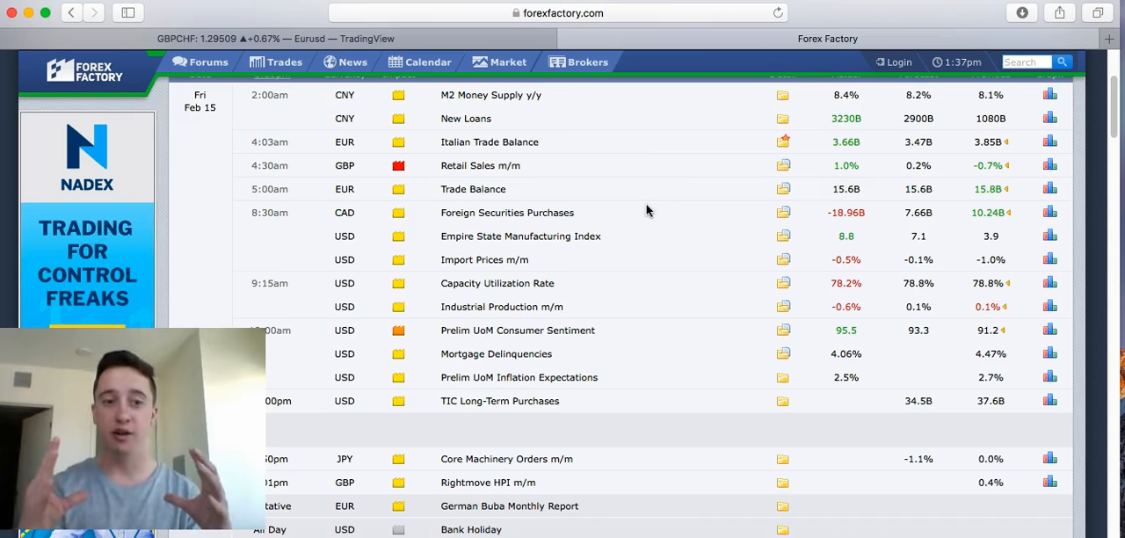